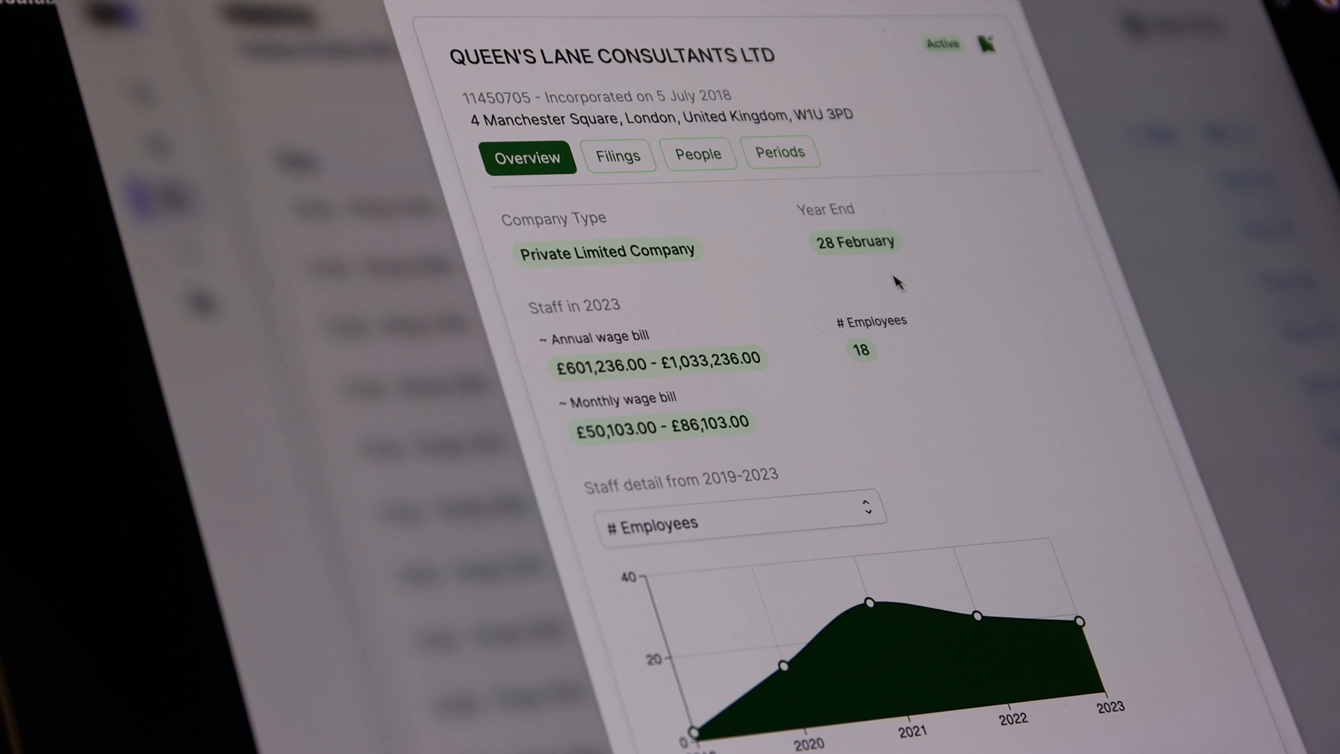
Search the company name 'Granttree' and view the single active GRANTTREE LIMITED result
{"action": "scroll", "scroll_direction": "down", "scroll_amount": 3}
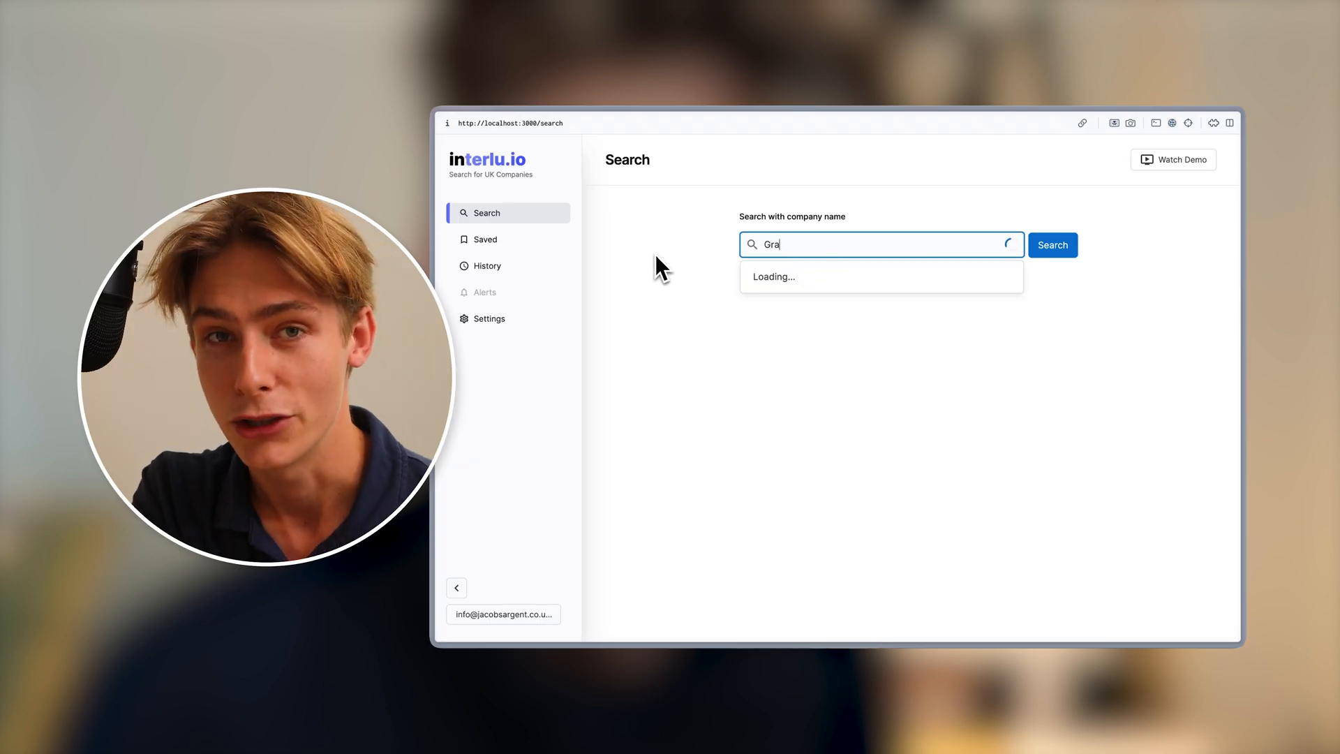
{"action": "type", "text": "nttree"}
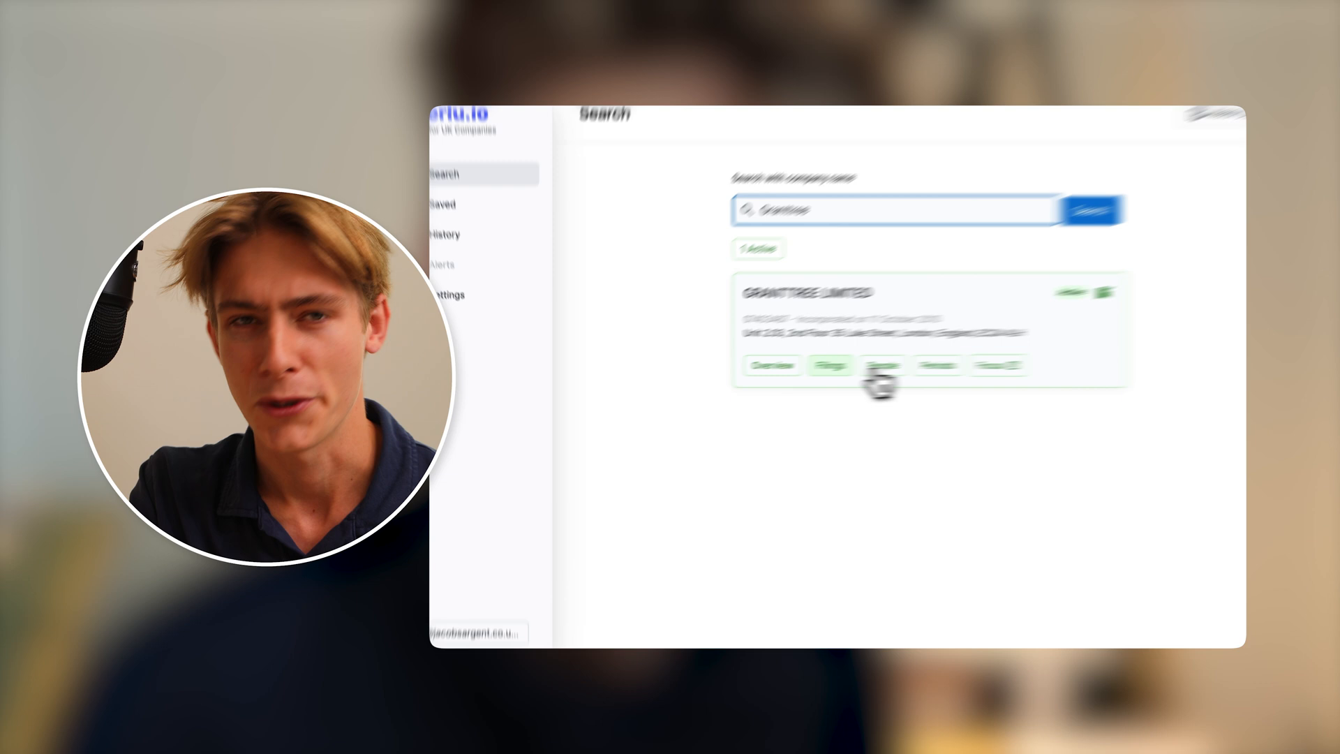
{"action": "left_click", "coordinate": [885, 364]}
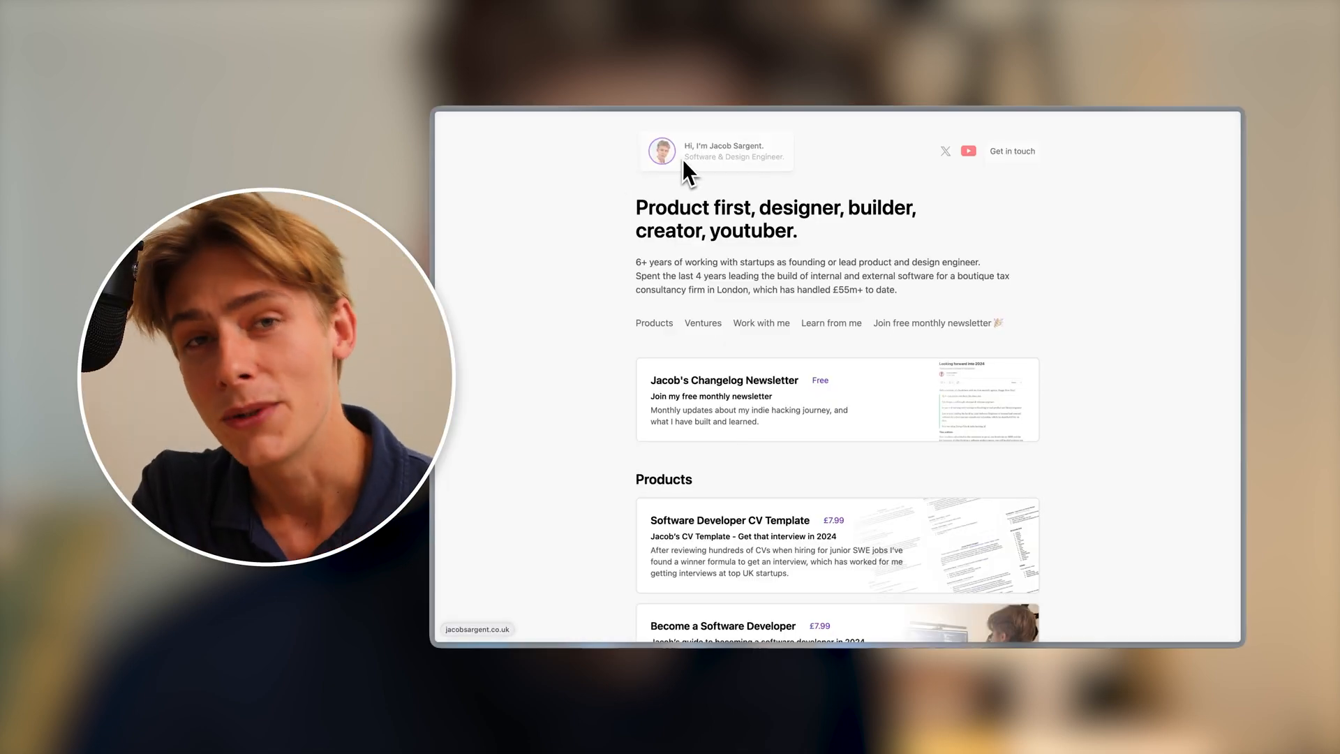
{"action": "mouse_move", "coordinate": [992, 177]}
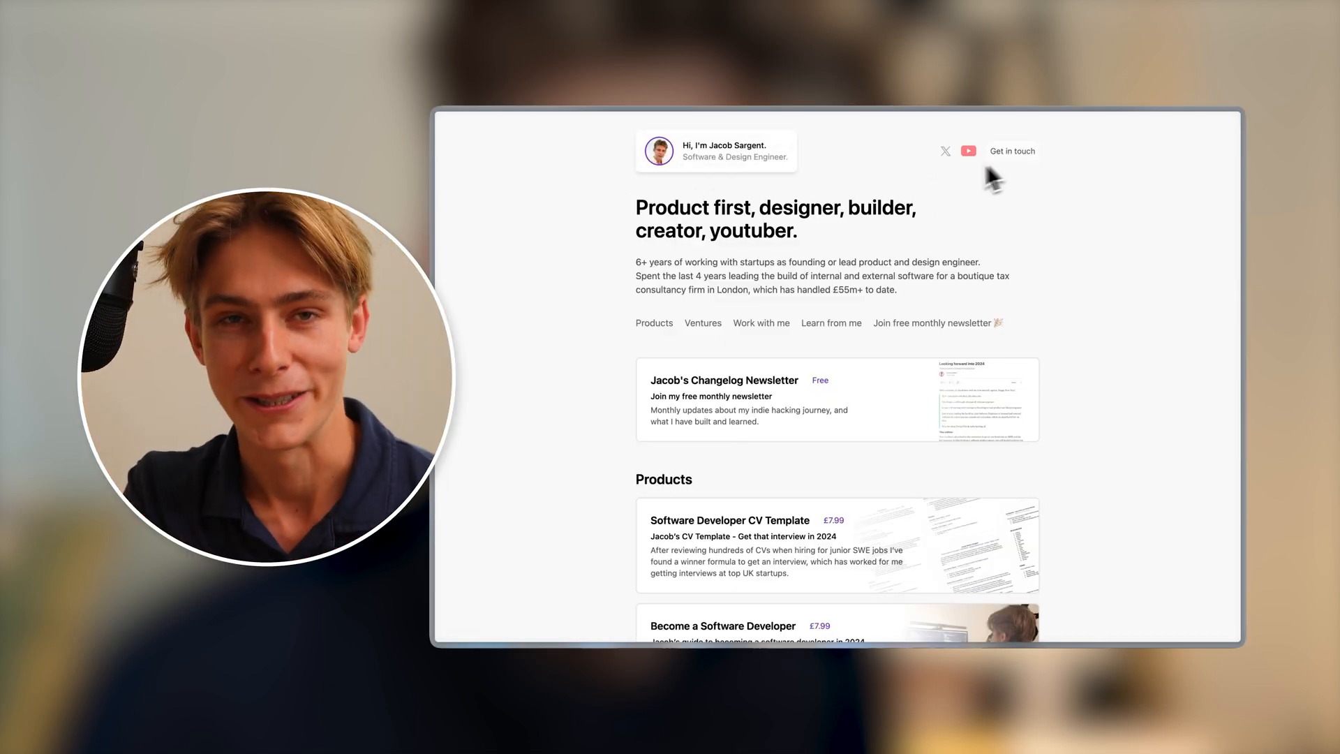
Scroll down the portfolio site past the newsletter to the Products section with CV and portfolio templates
{"action": "scroll", "scroll_direction": "down", "scroll_amount": 3}
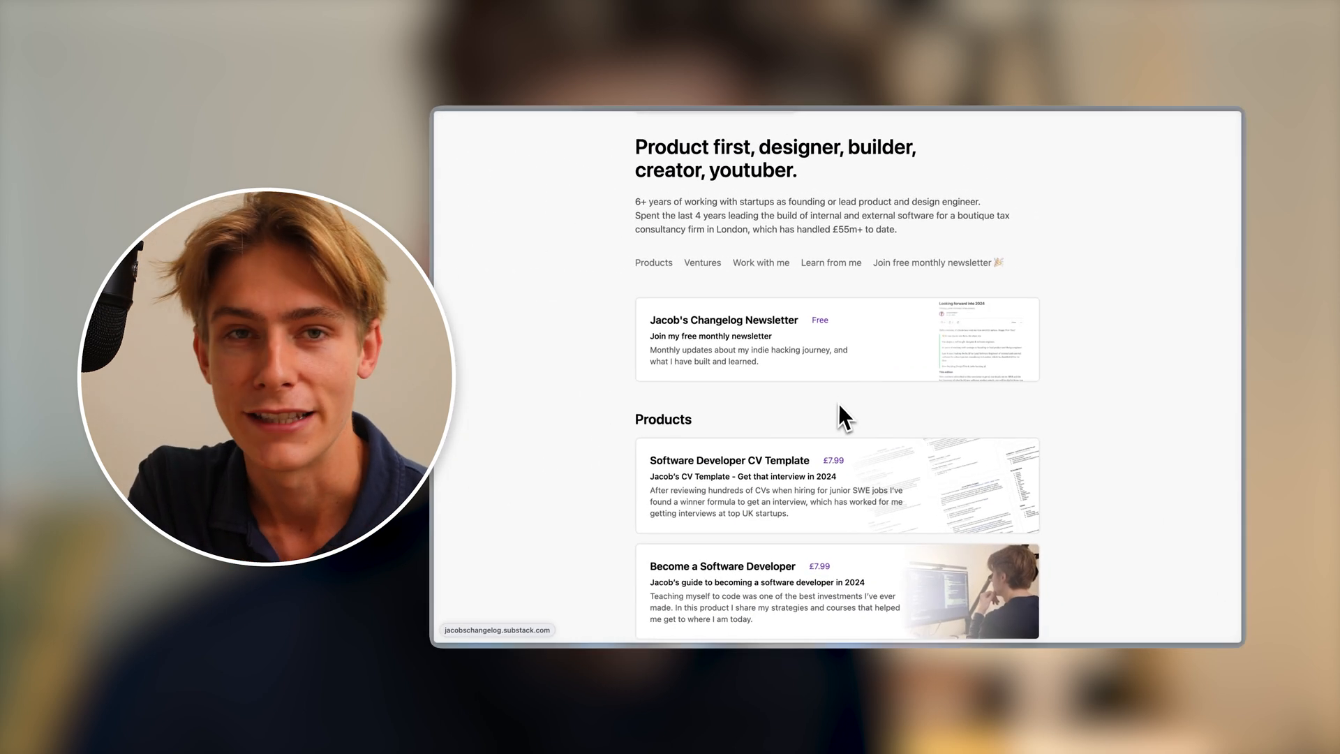
{"action": "scroll", "scroll_direction": "down", "scroll_amount": 3}
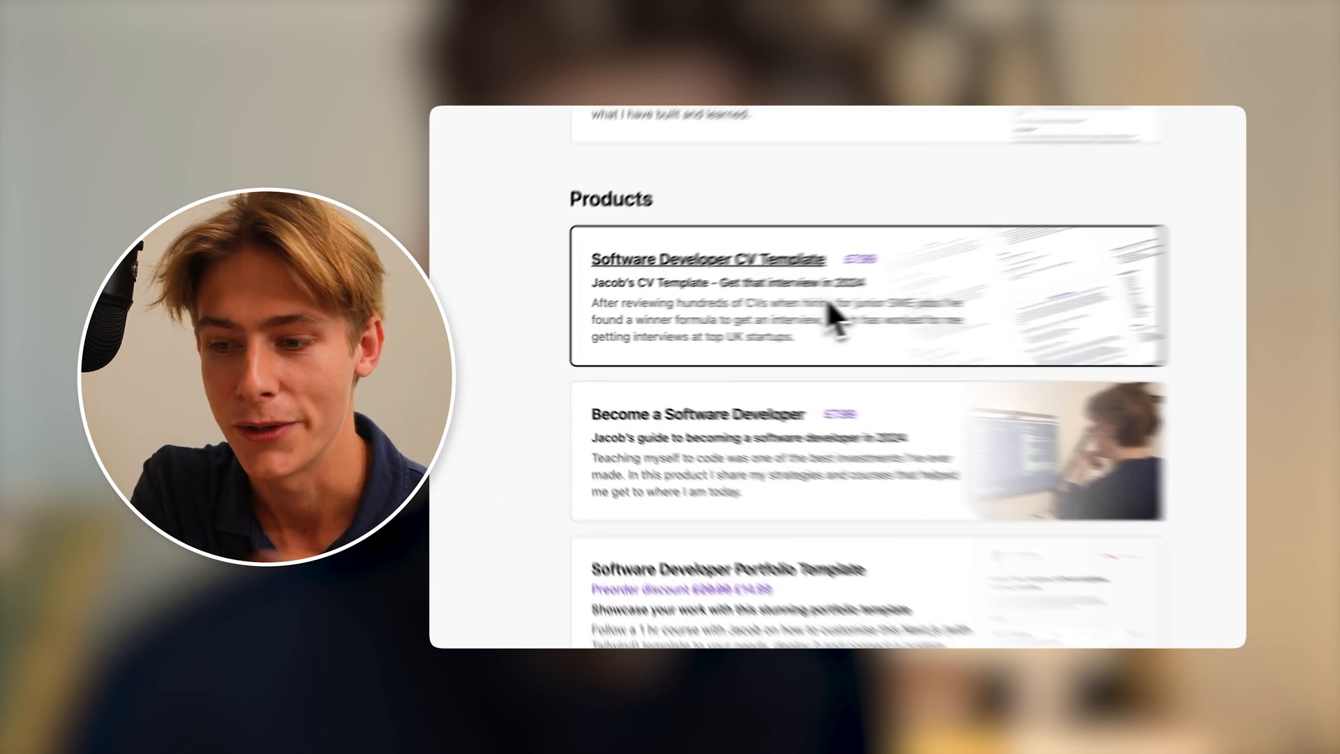
{"action": "scroll", "scroll_direction": "down", "scroll_amount": 3}
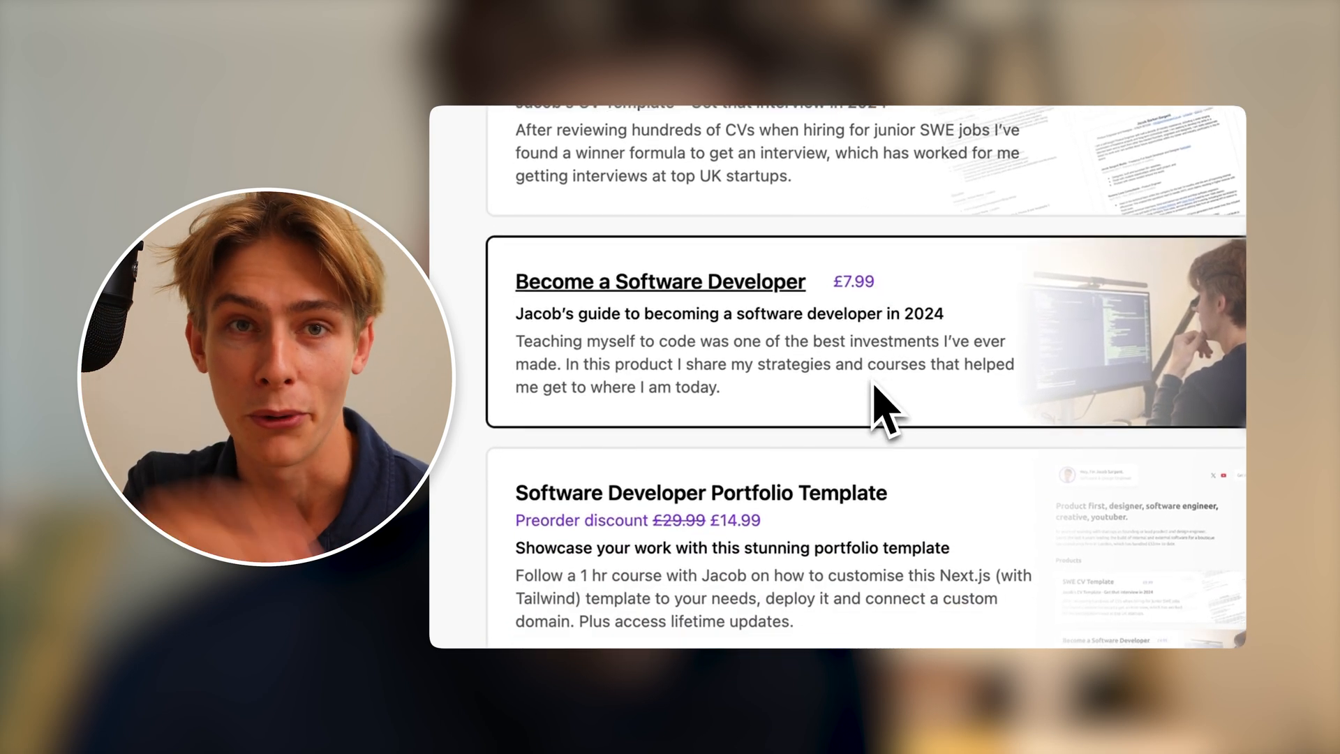